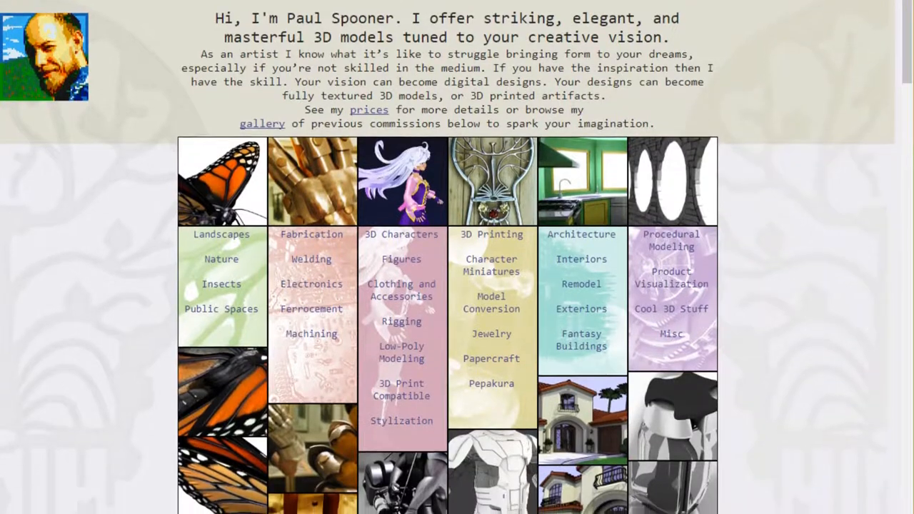
{"action": "scroll", "scroll_direction": "down", "scroll_amount": 3}
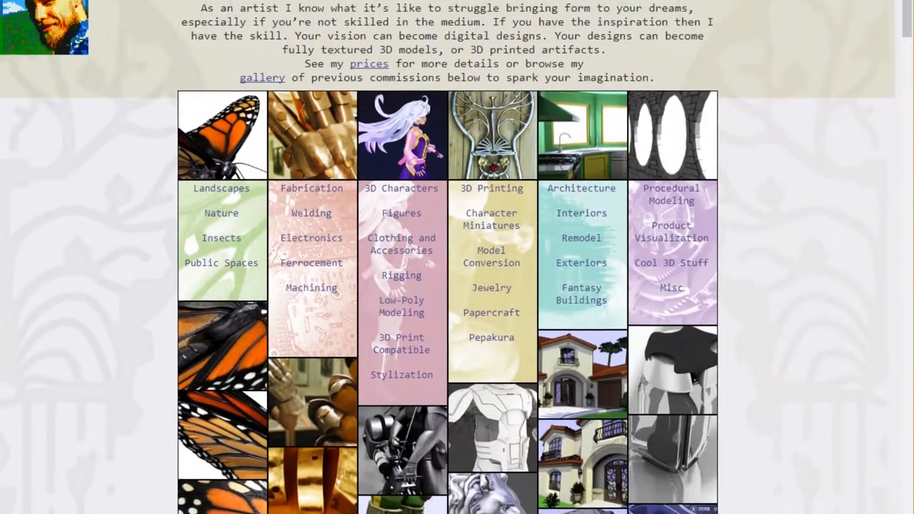